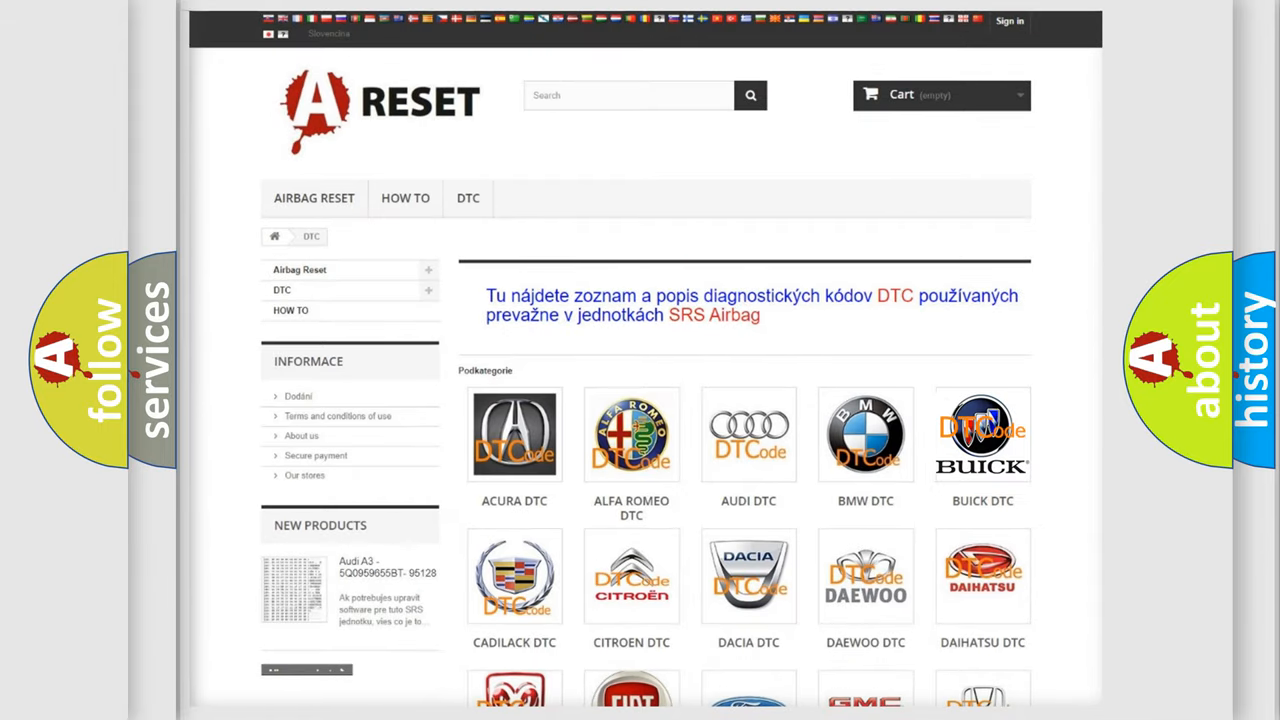
- Show the Buick DTC list of airbag diagnostic trouble codes and scroll down through them
left_click(982, 434)
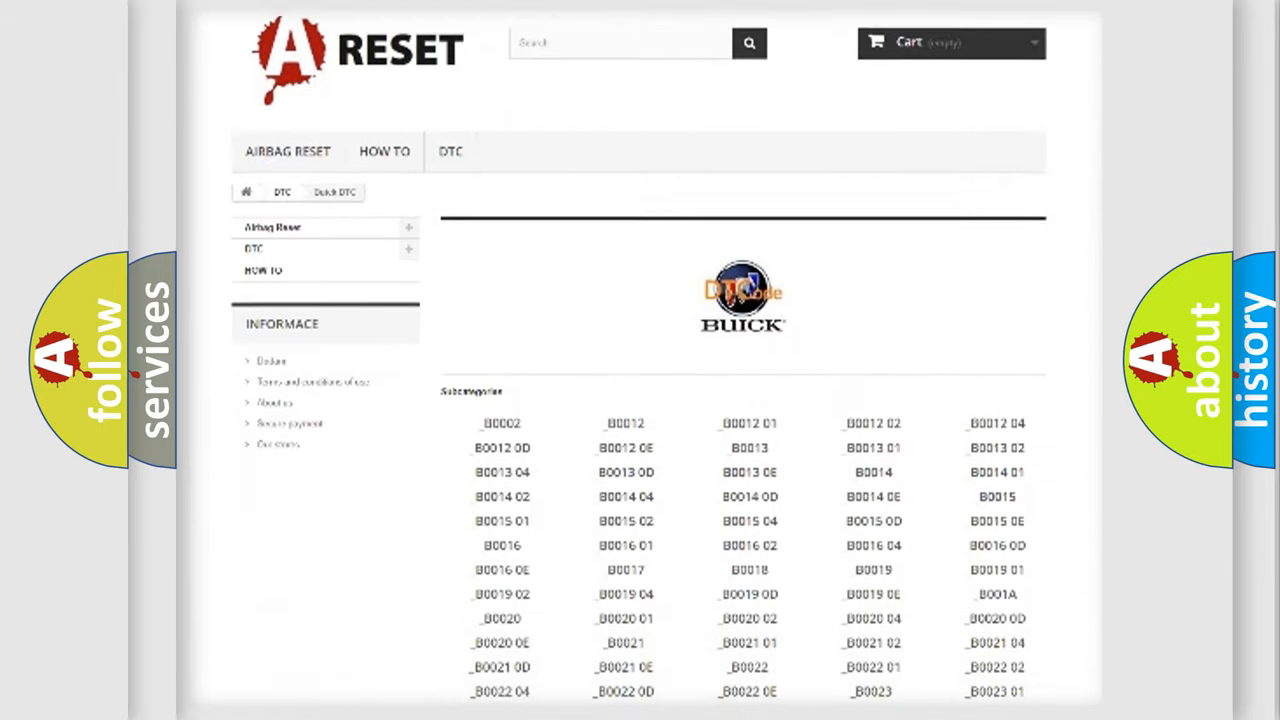
scroll("down", 3)
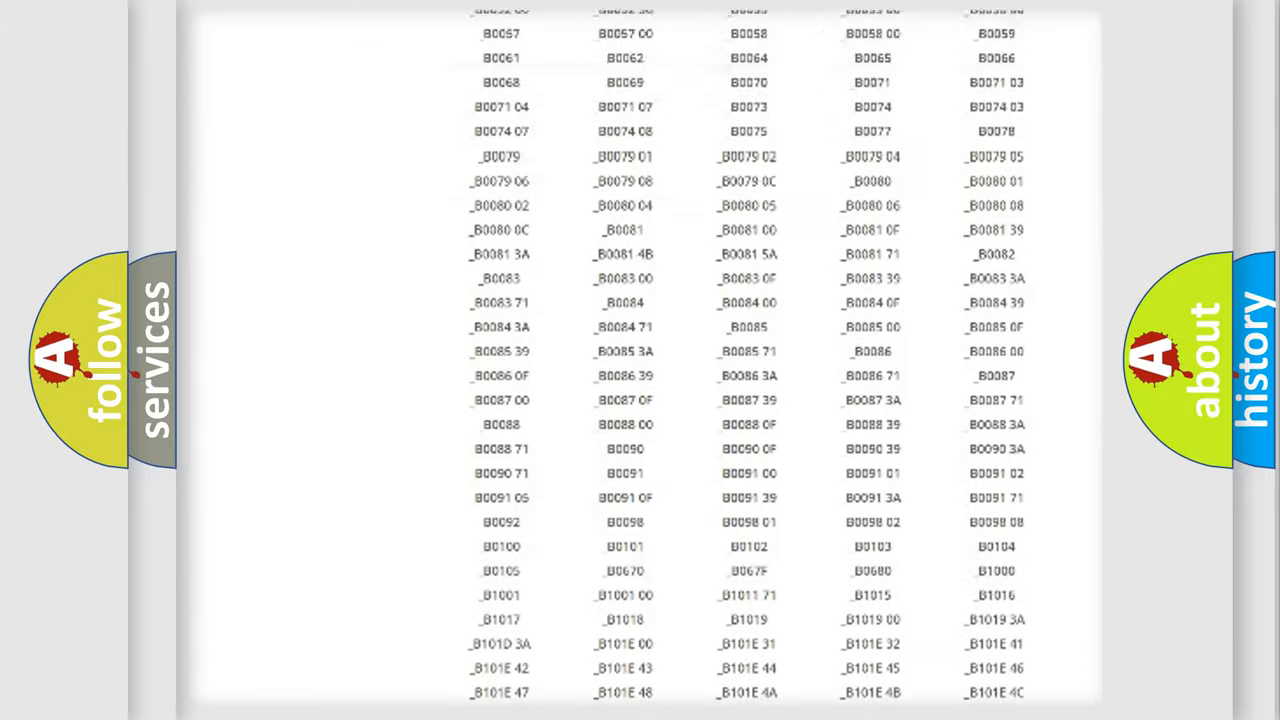